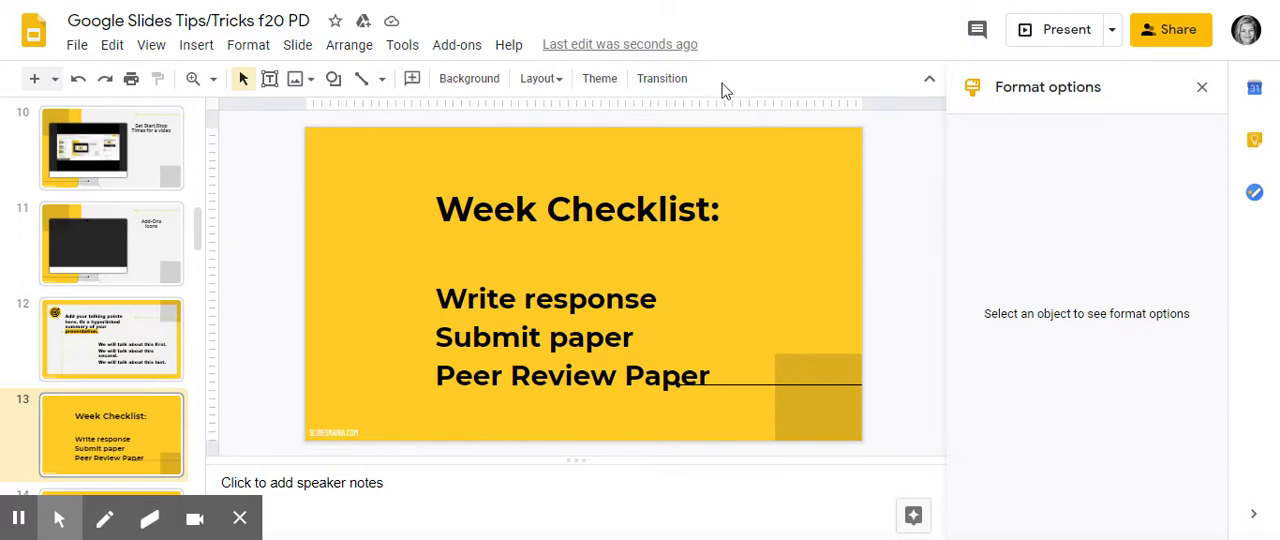
mouse_move(765, 70)
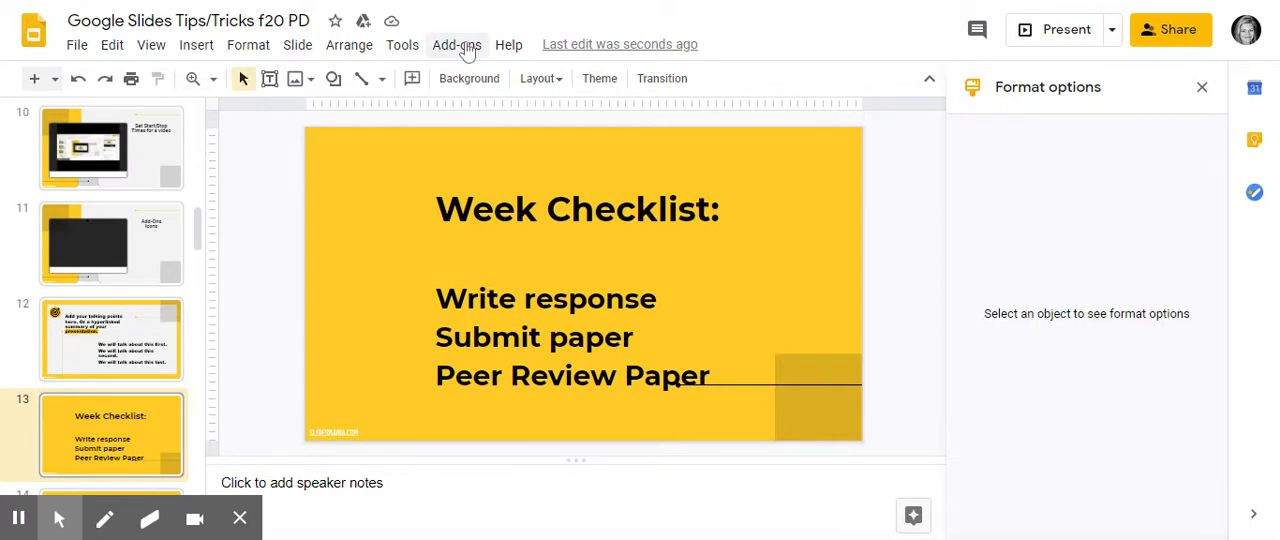
Start the Icons for Slides & Docs add-on from the Add-ons menu so the Flaticon sidebar opens
left_click(456, 44)
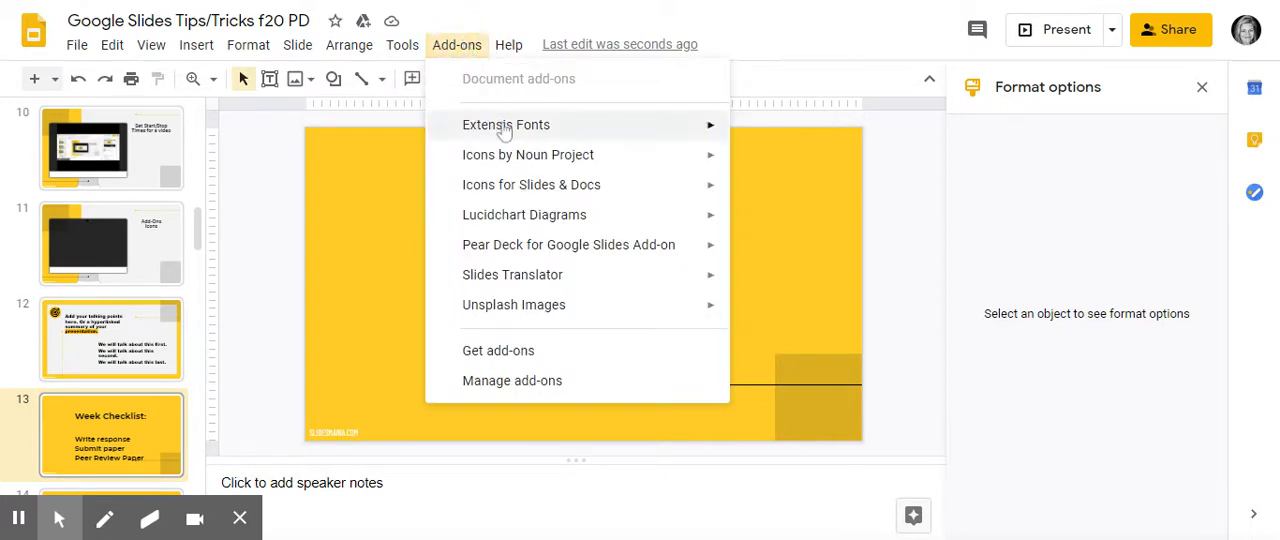
mouse_move(531, 184)
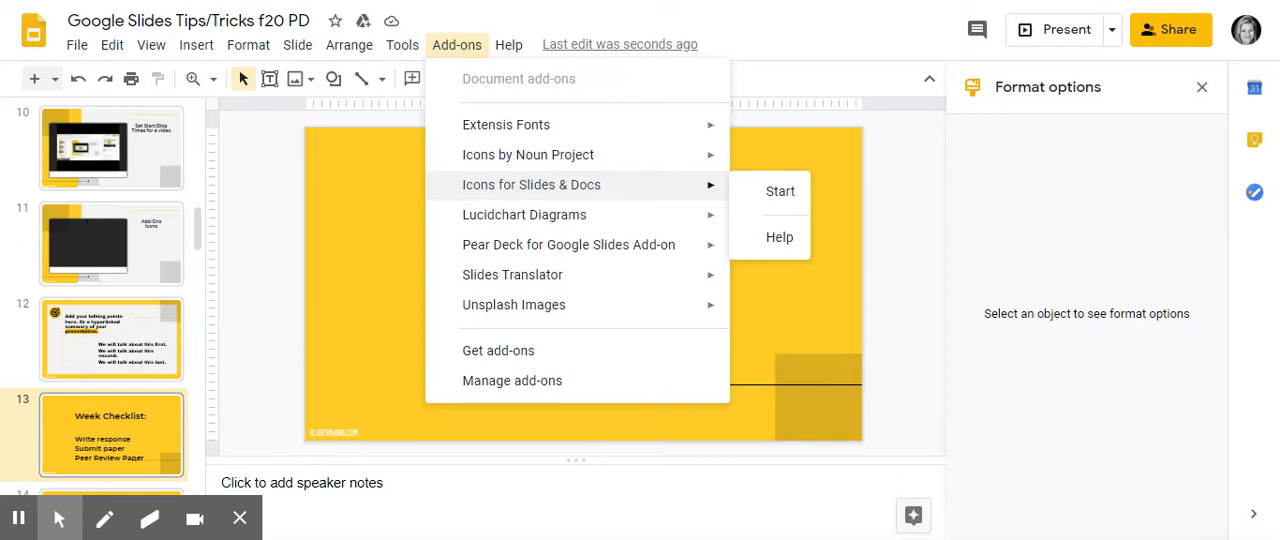
mouse_move(780, 191)
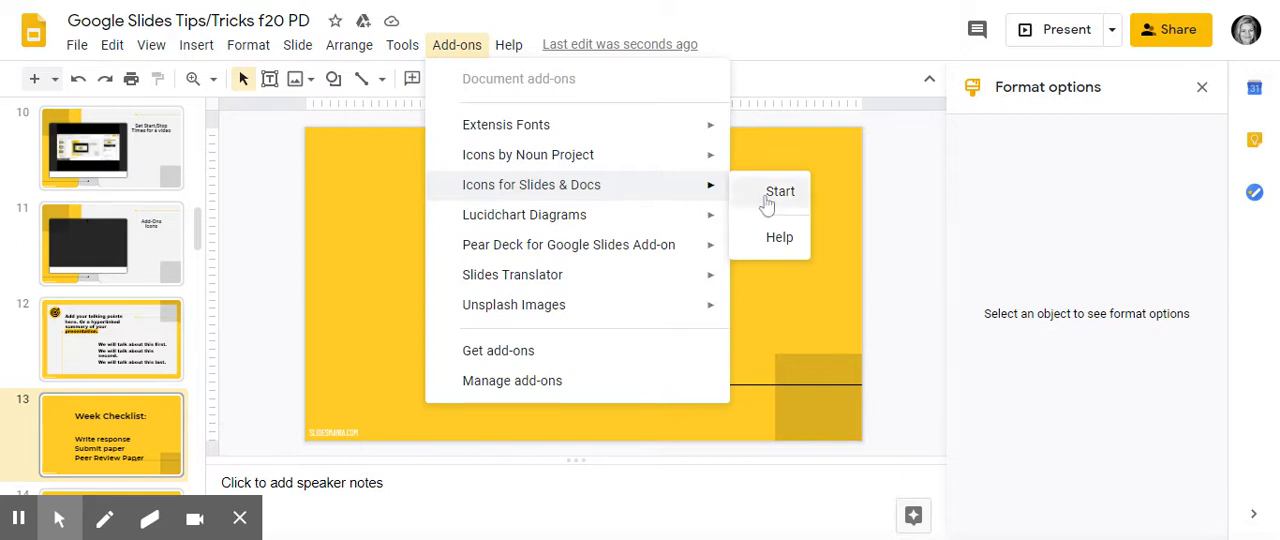
mouse_move(778, 196)
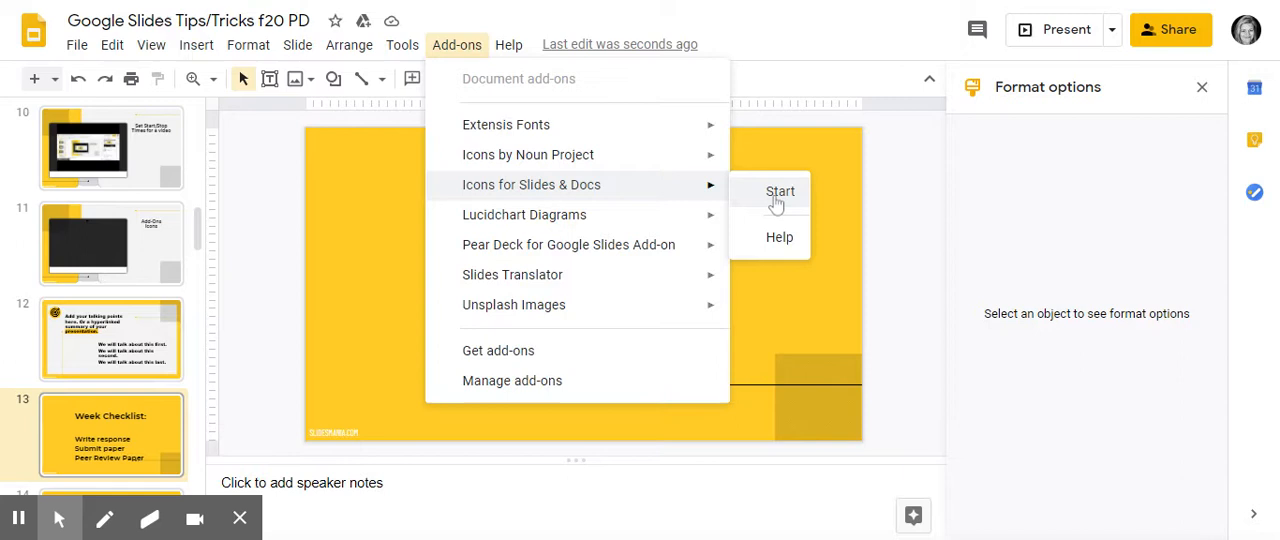
left_click(780, 191)
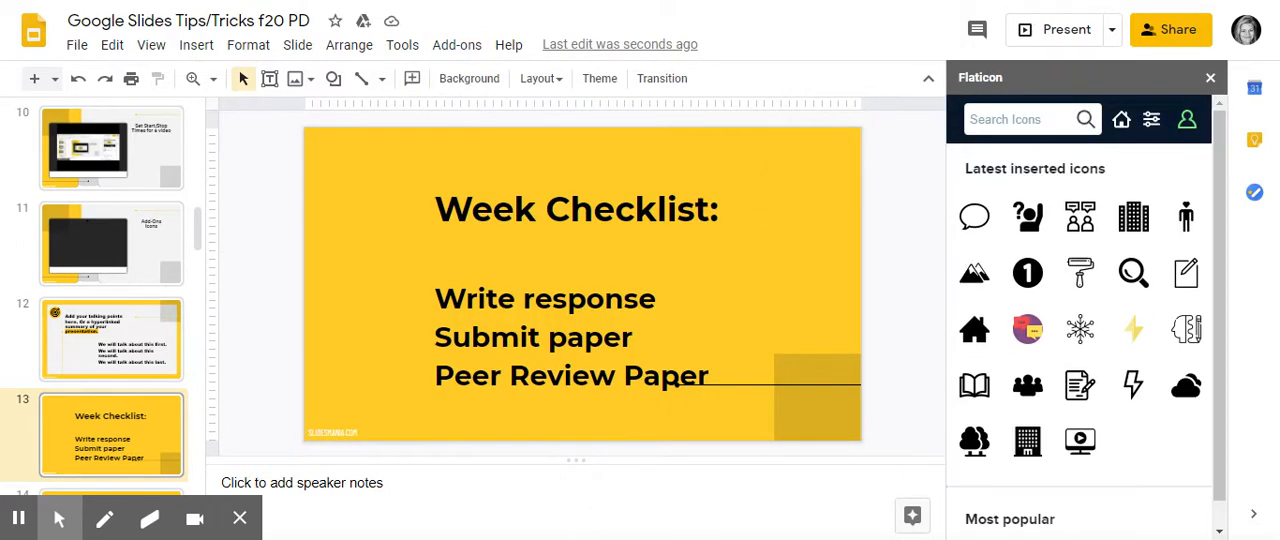
Search Flaticon for 'writing' and open the Write notepad-and-pencil icon's details
type("w")
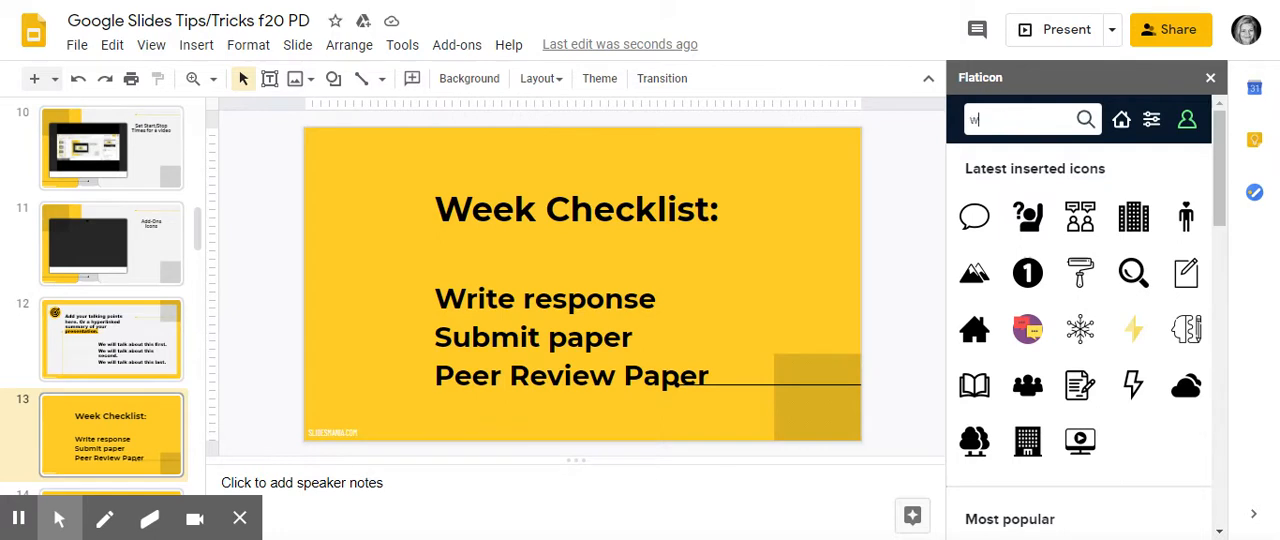
type("riting")
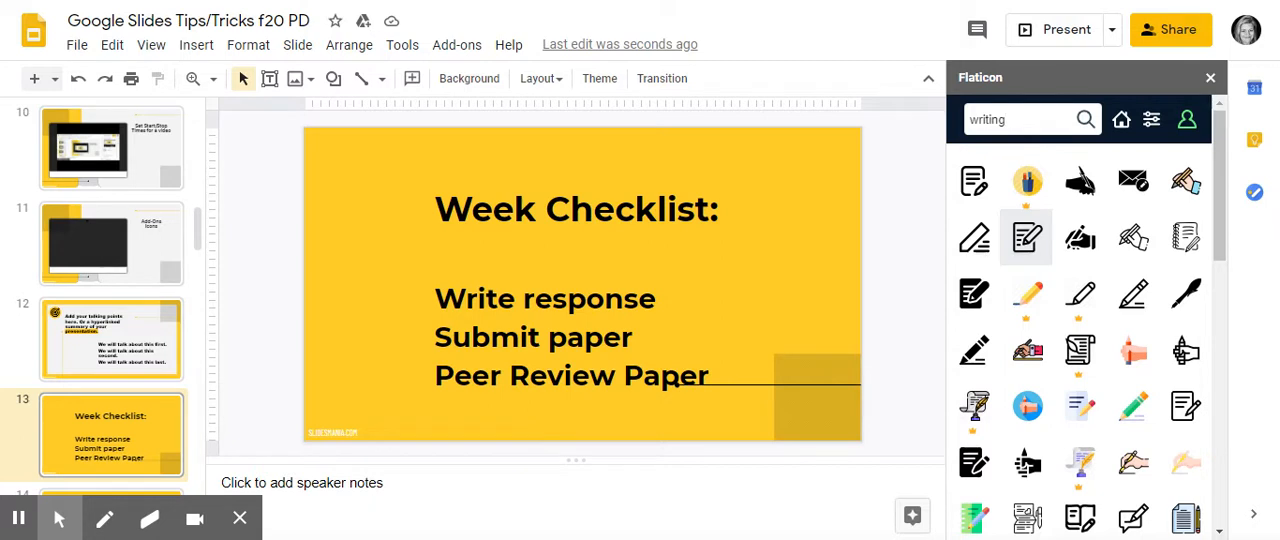
mouse_move(1027, 237)
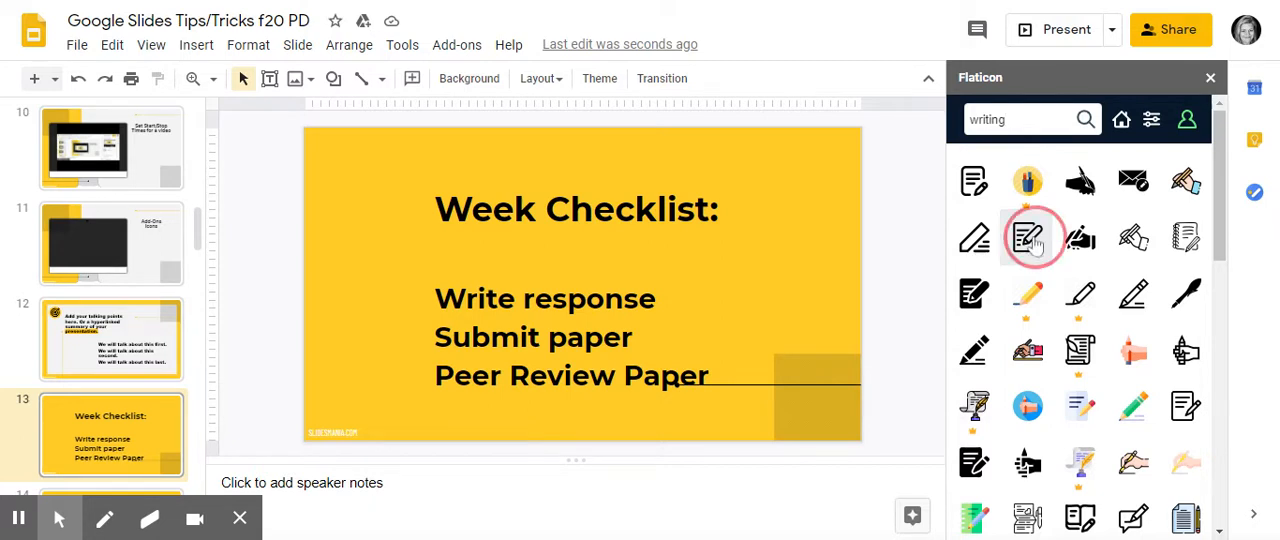
left_click(1033, 237)
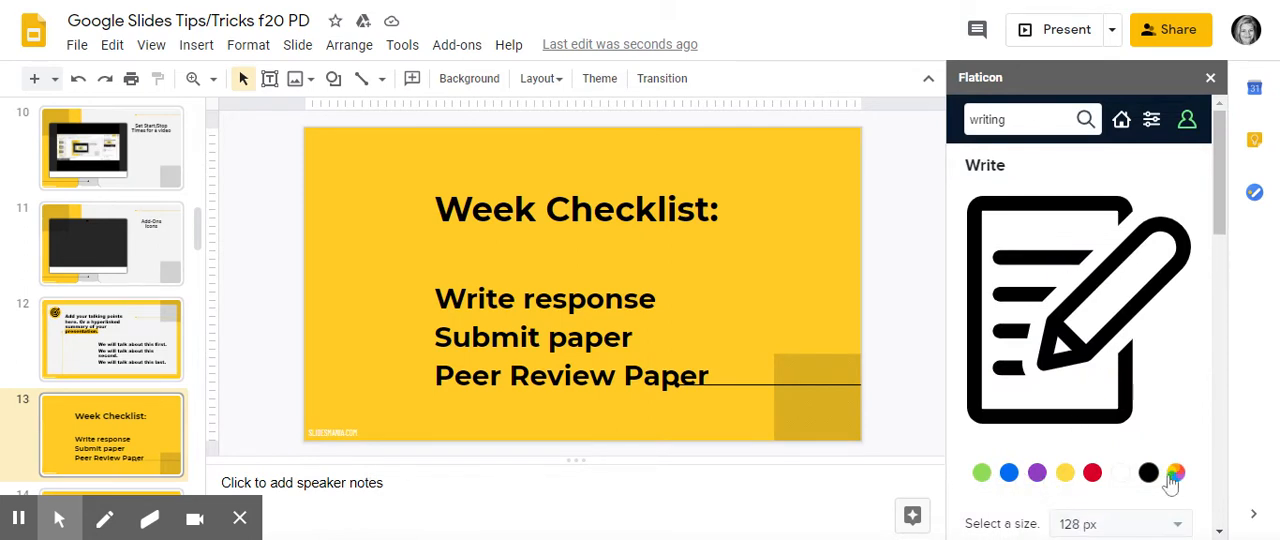
Insert the black Write icon at 64 px and place it beside 'Write response'
scroll("down", 3)
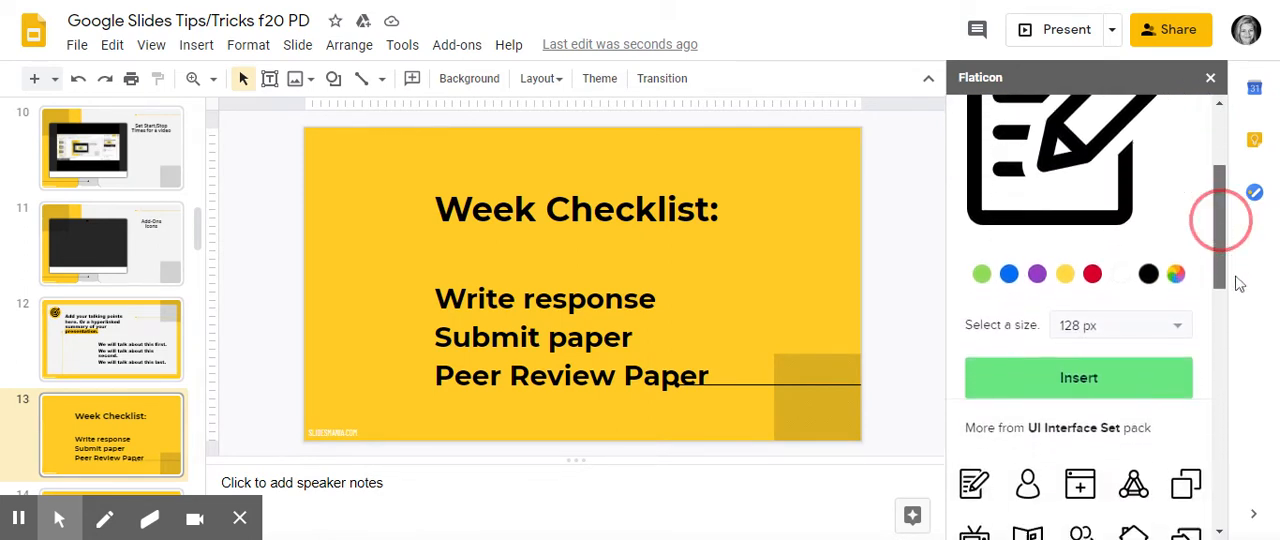
left_click(1120, 325)
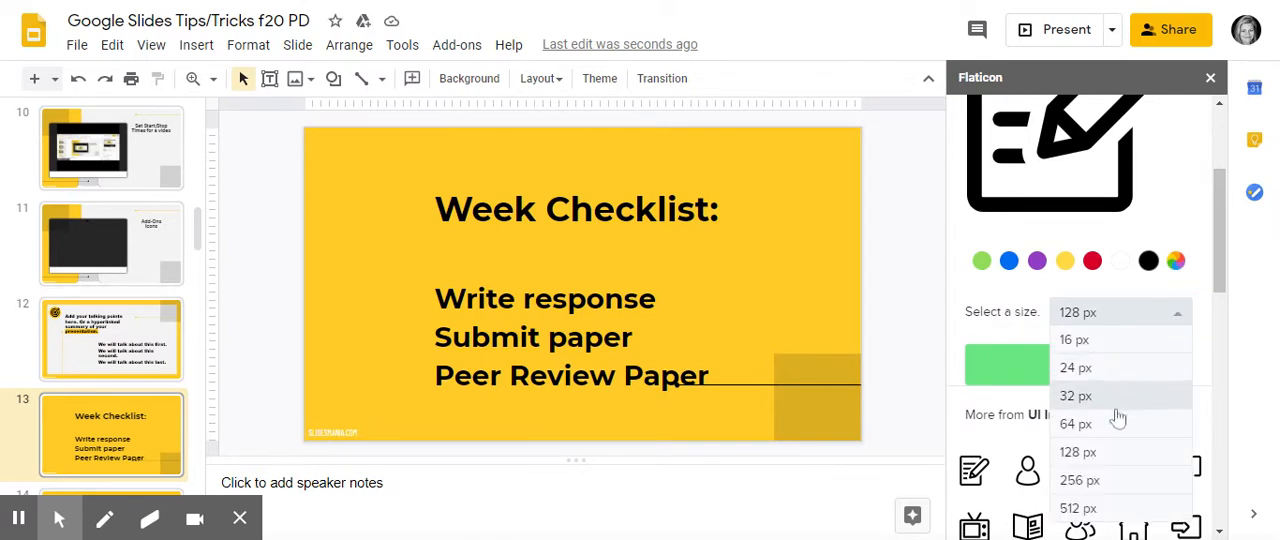
left_click(1075, 423)
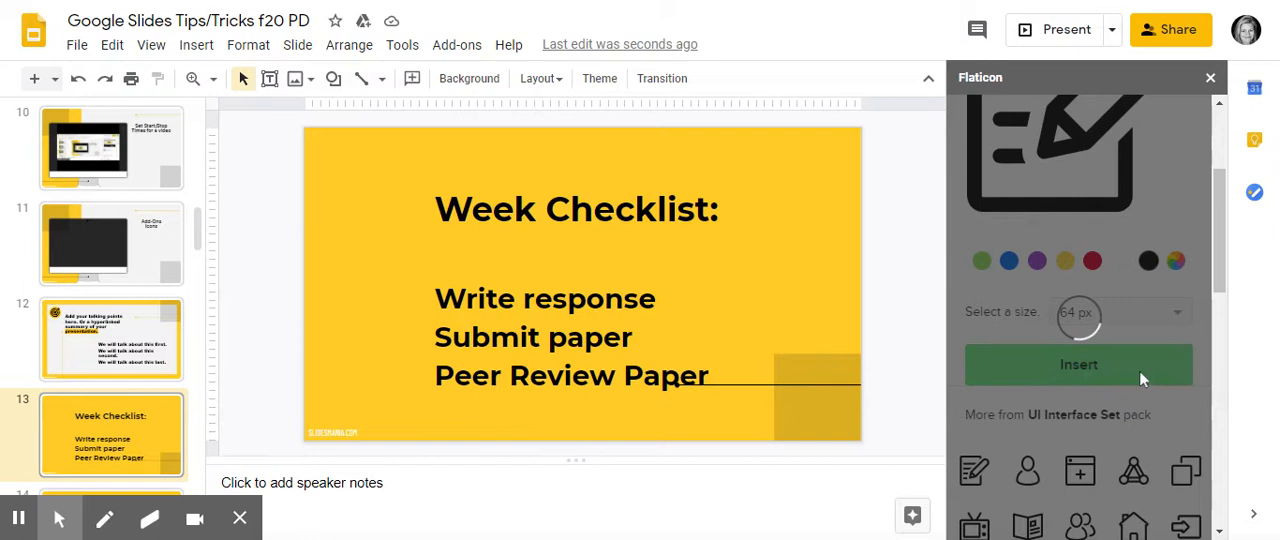
left_click(1078, 364)
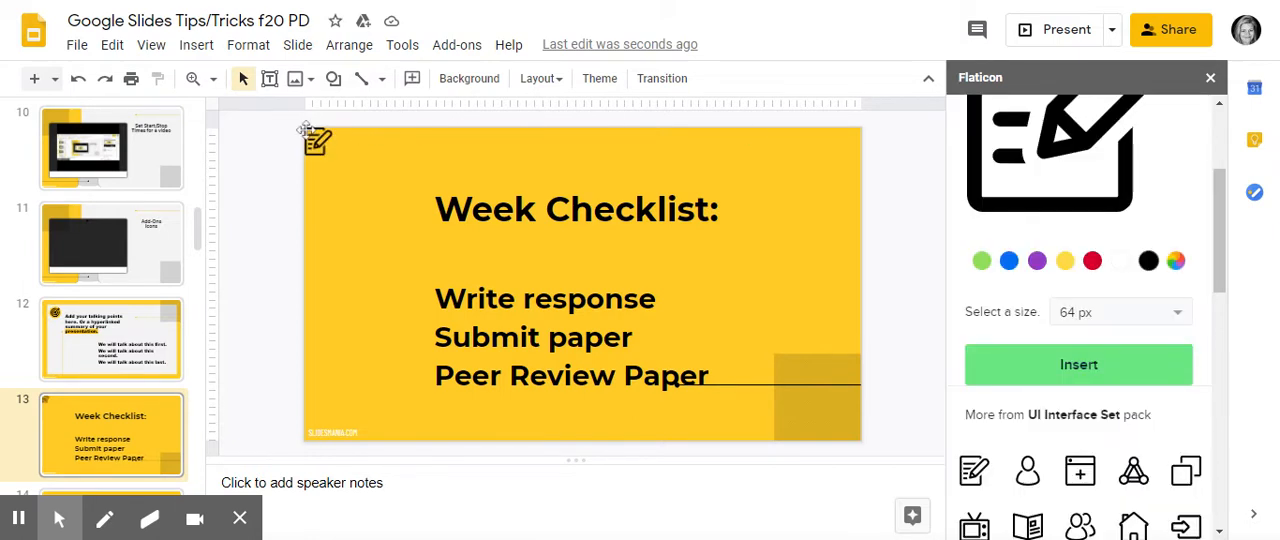
left_click(318, 140)
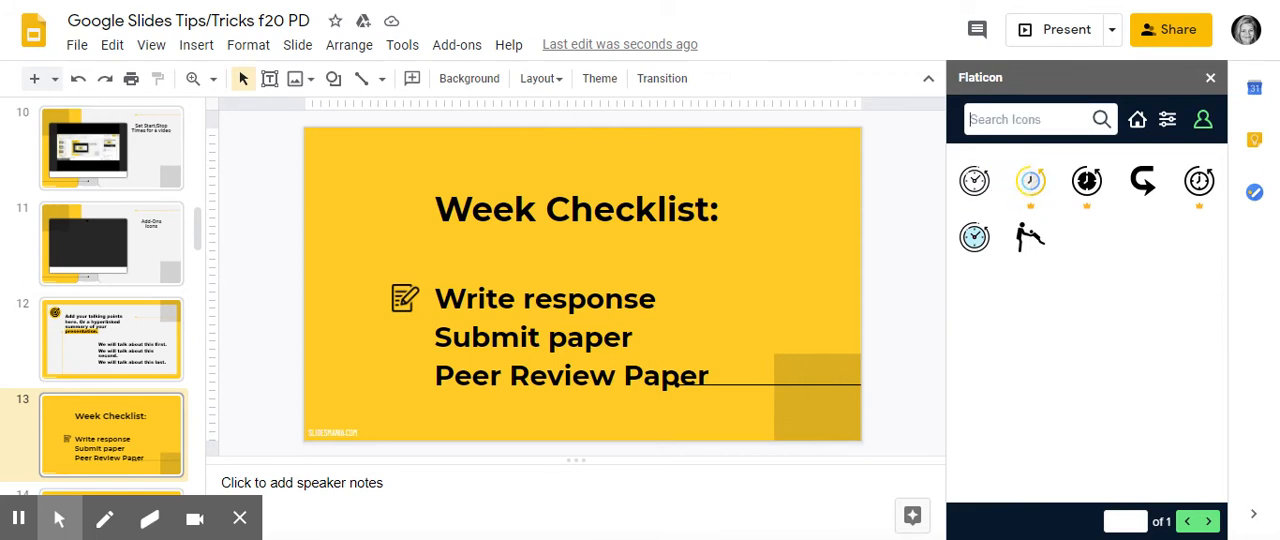
Search Flaticon for paper, turn-in and assignment icons for the remaining checklist items
type("pap")
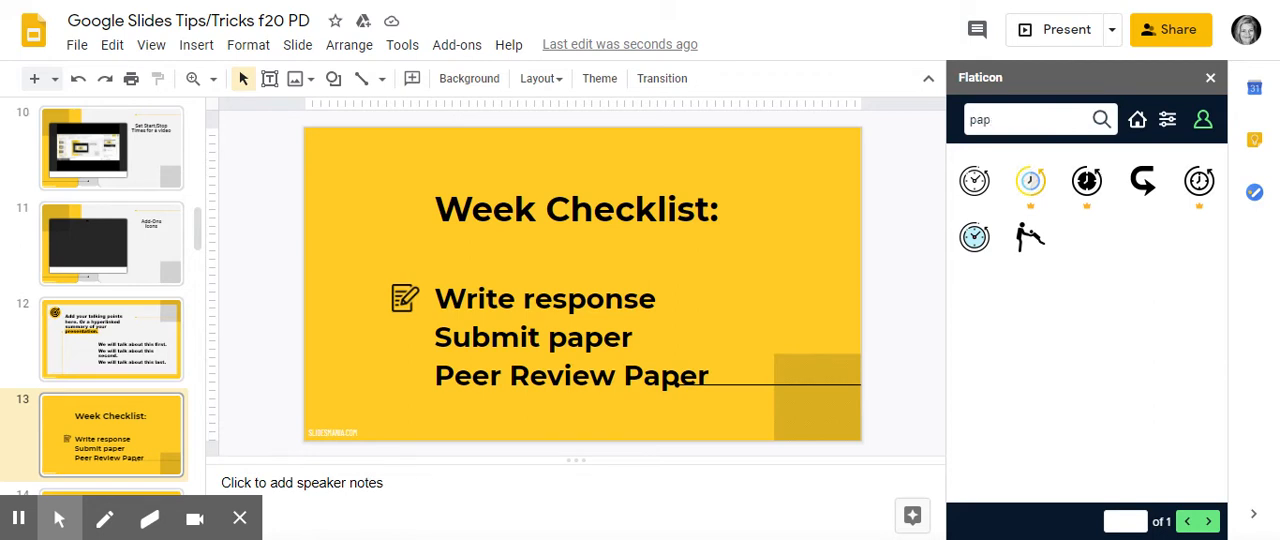
type("turn")
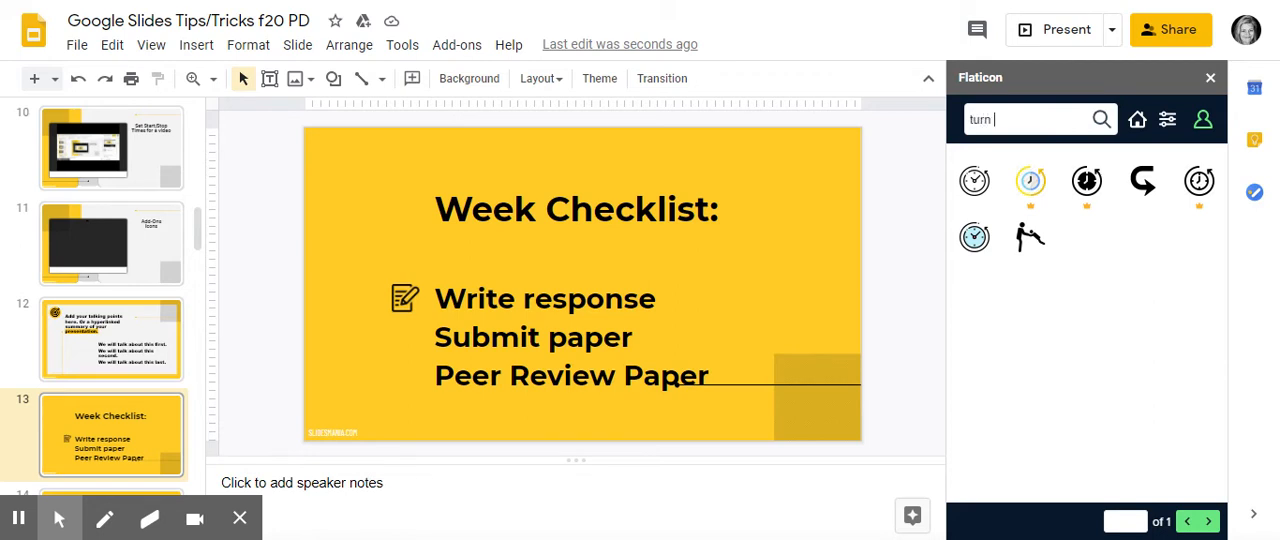
type("assin")
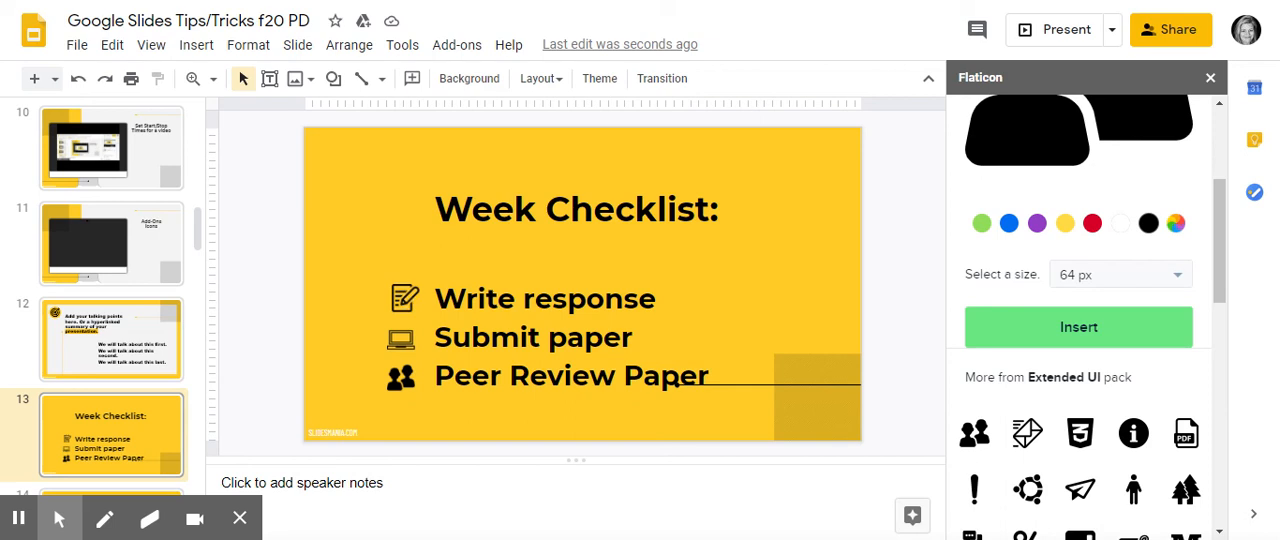
mouse_move(16, 518)
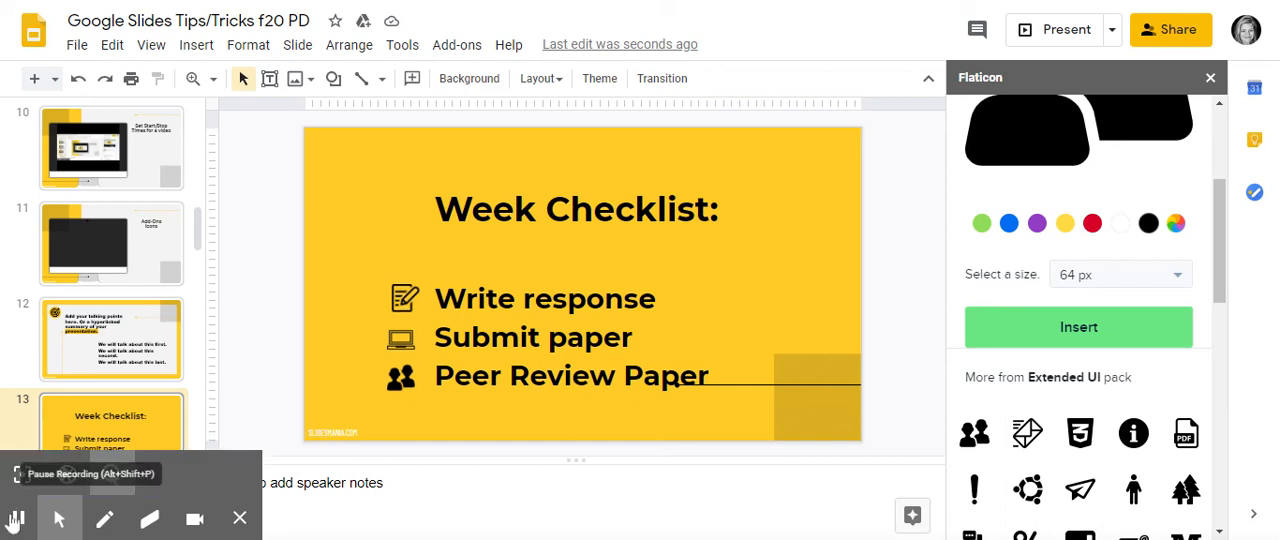